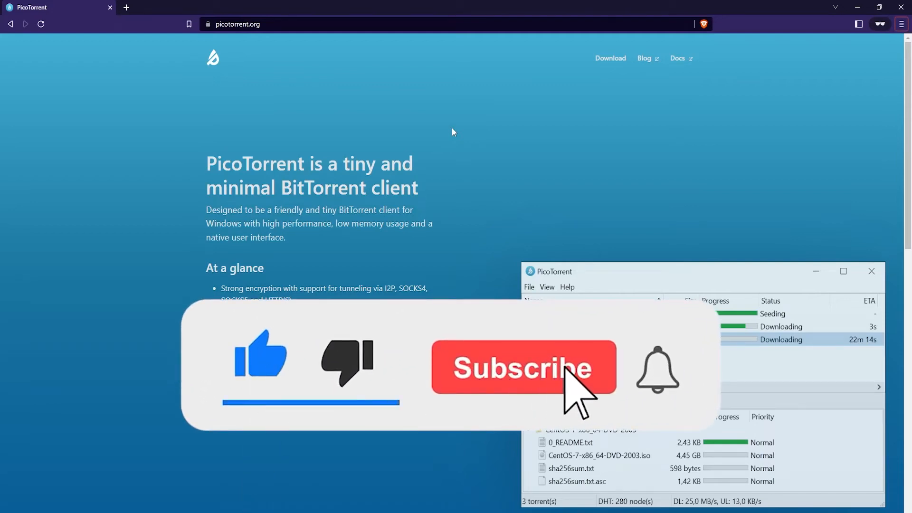
# Go from picotorrent.org to the PicoTorrent download page
pyautogui.click(521, 366)
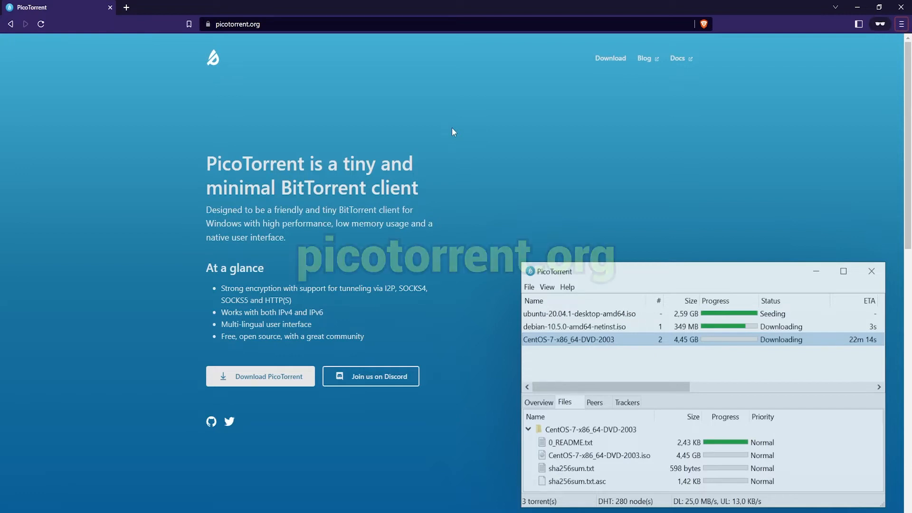
pyautogui.click(237, 24)
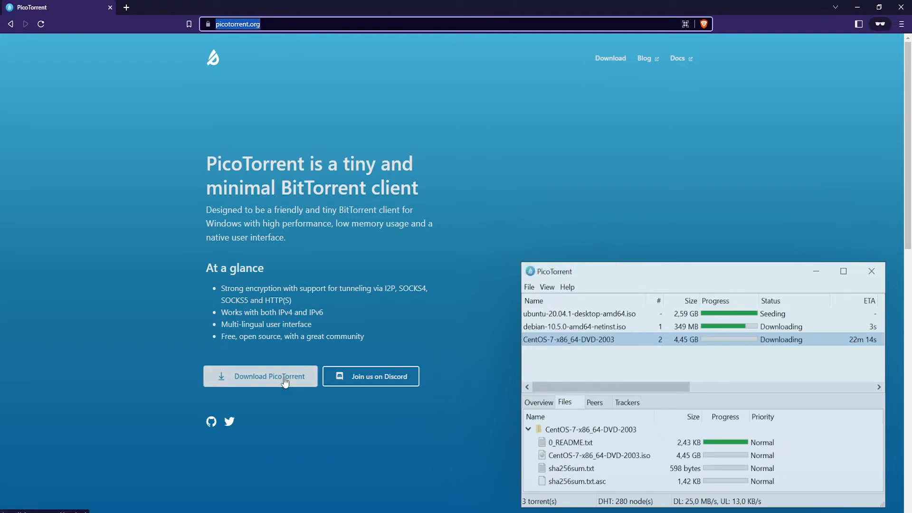
pyautogui.click(260, 376)
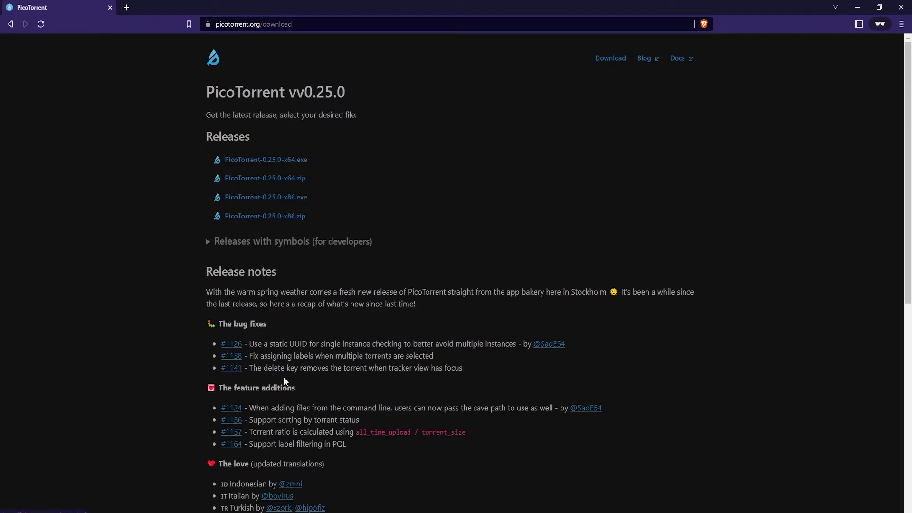
pyautogui.moveTo(337, 186)
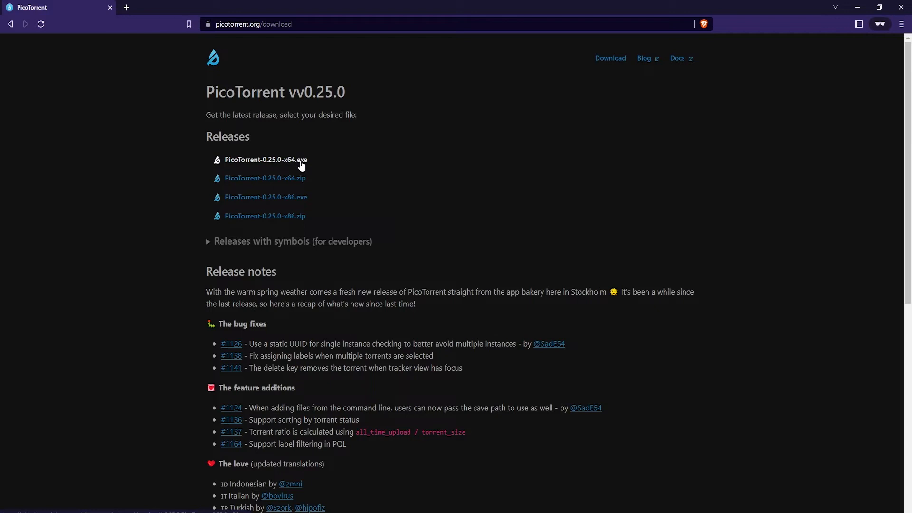
# Download PicoTorrent-0.25.0-x64.exe and save it into the temp folder
pyautogui.click(266, 160)
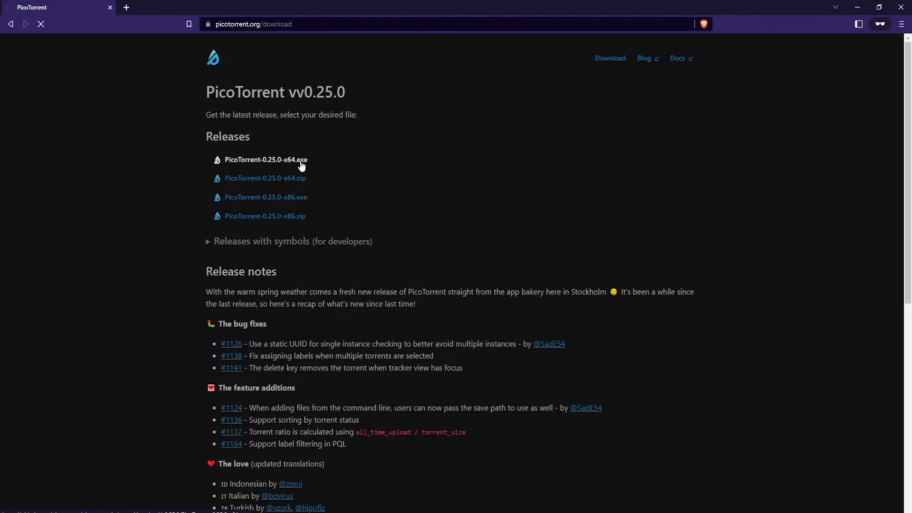
pyautogui.click(266, 160)
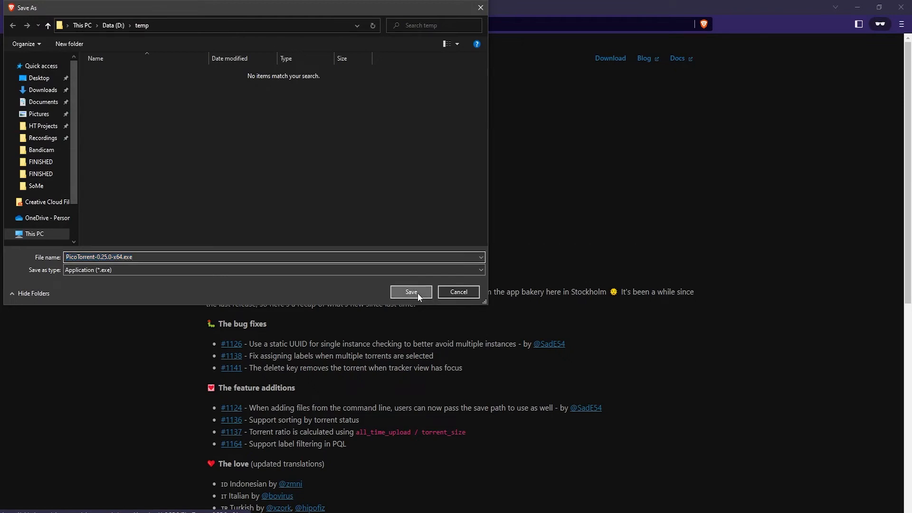
pyautogui.click(410, 292)
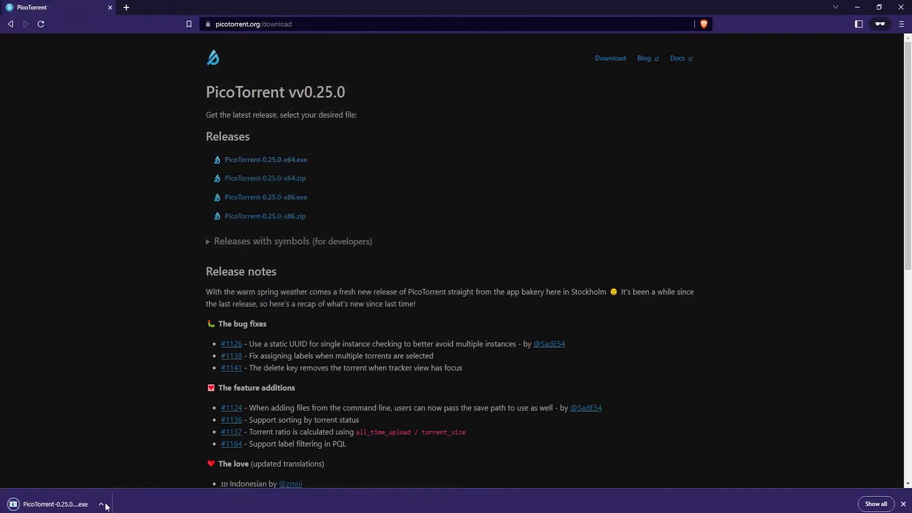
# Run the downloaded PicoTorrent installer from the download bar
pyautogui.click(102, 504)
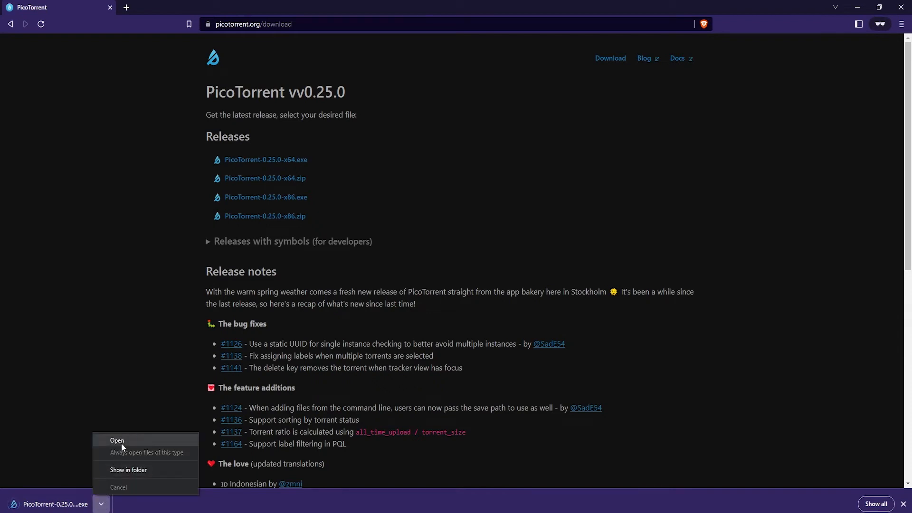
pyautogui.click(118, 439)
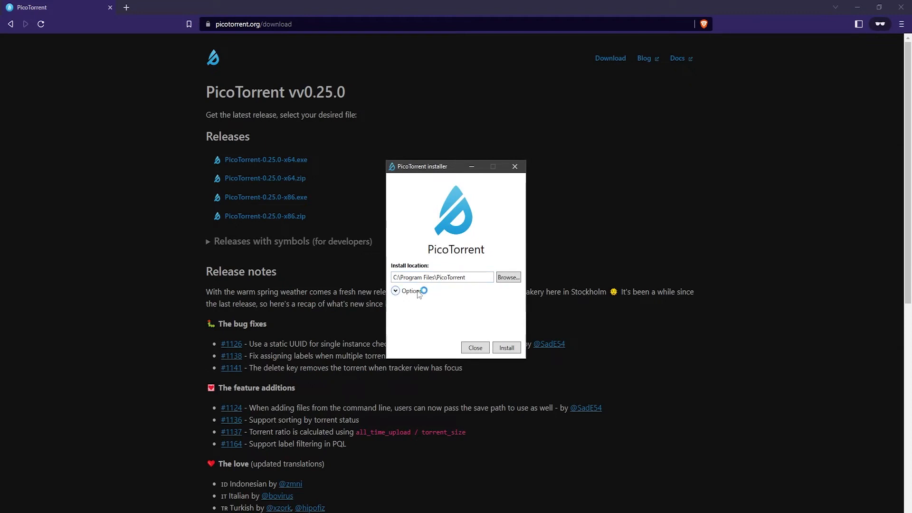
# Review and keep the default install options, then install to C:\Program Files\PicoTorrent
pyautogui.click(395, 290)
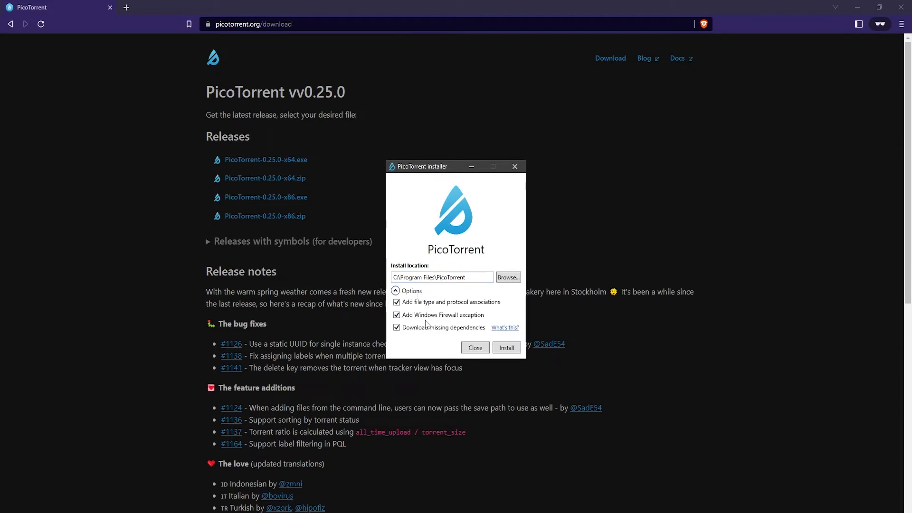
pyautogui.moveTo(428, 334)
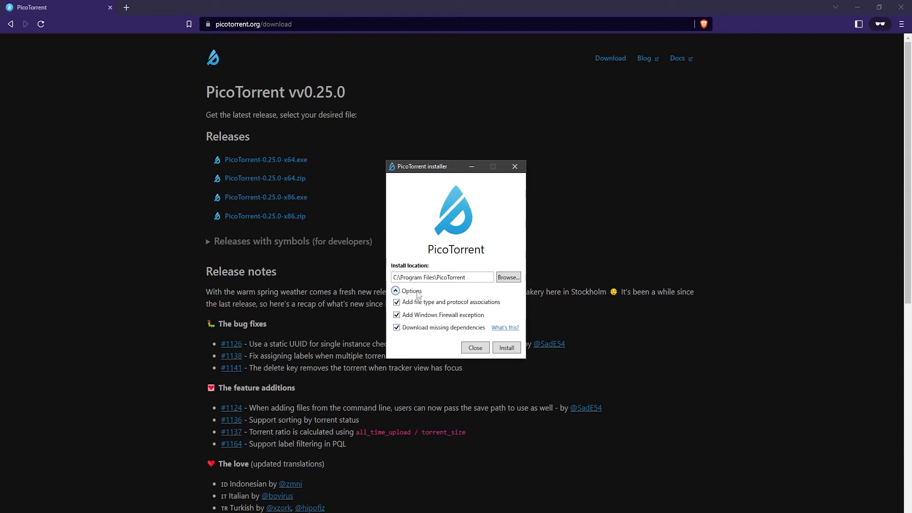
pyautogui.click(395, 290)
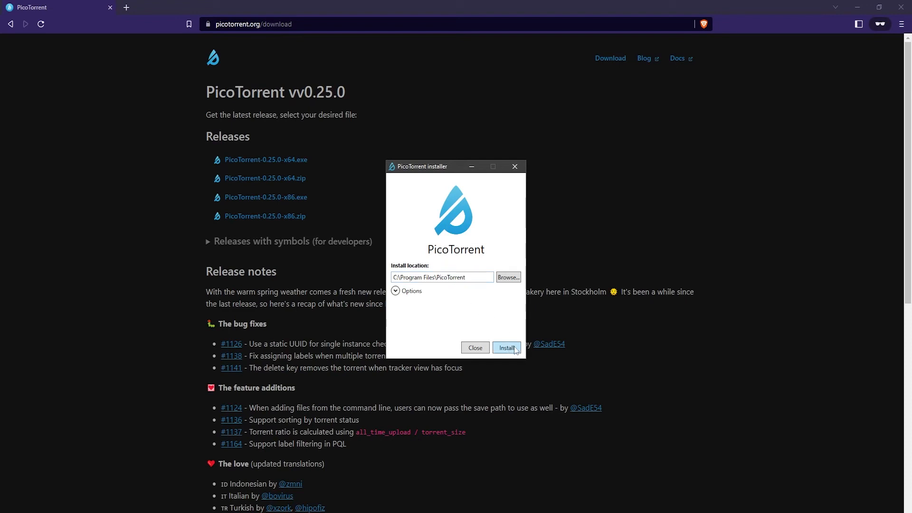
pyautogui.click(505, 348)
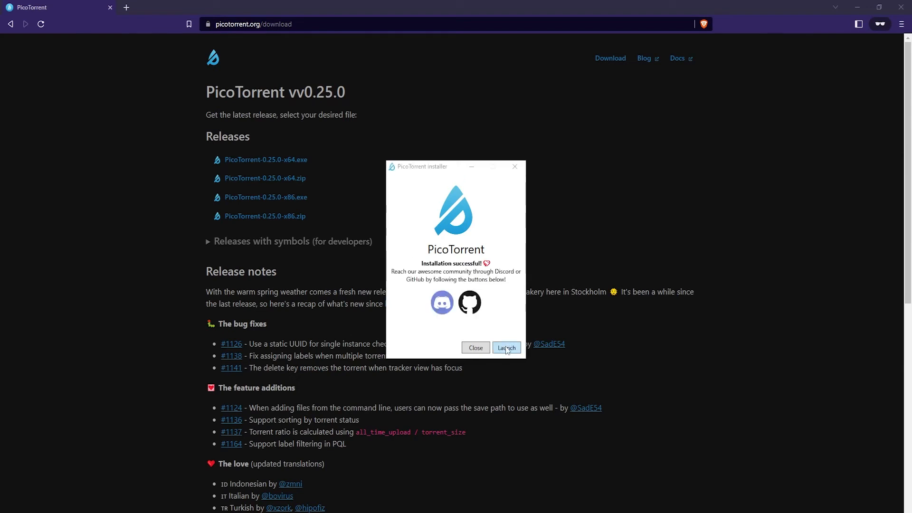
# Launch the newly installed PicoTorrent, showing its empty 0-torrent main window
pyautogui.click(505, 348)
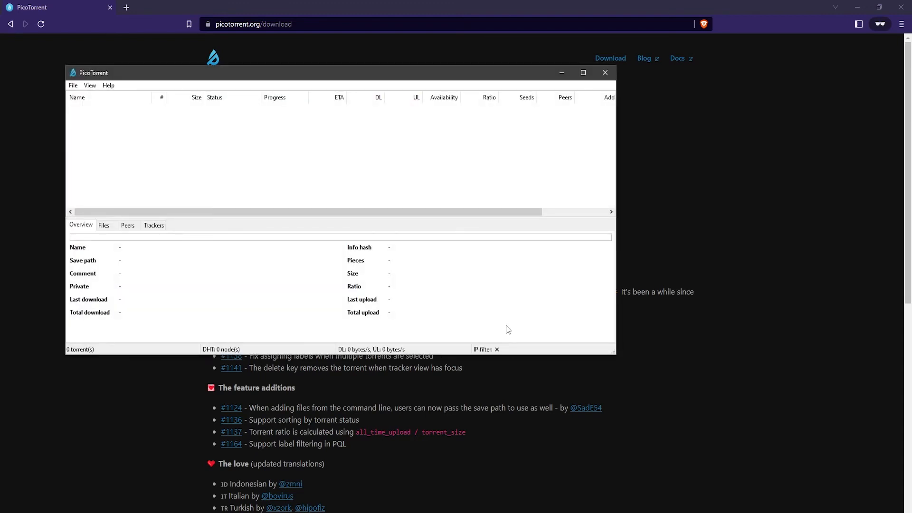
pyautogui.moveTo(506, 319)
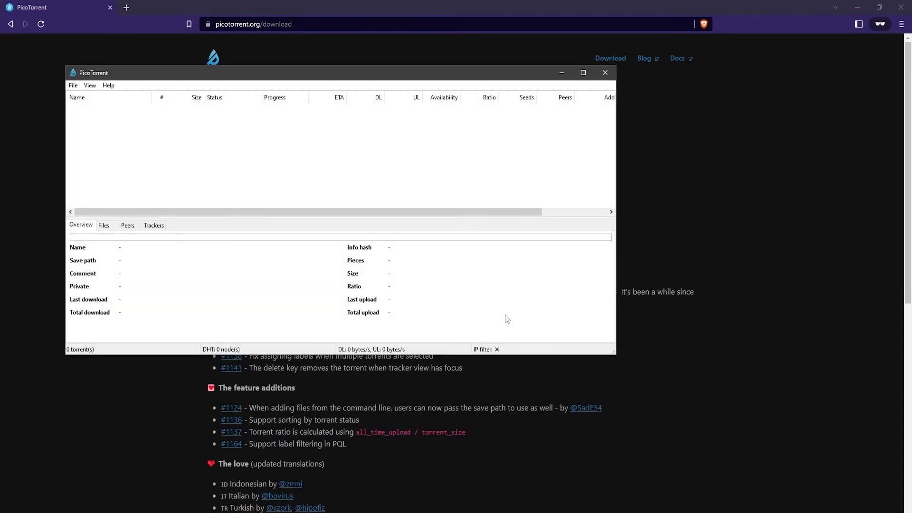